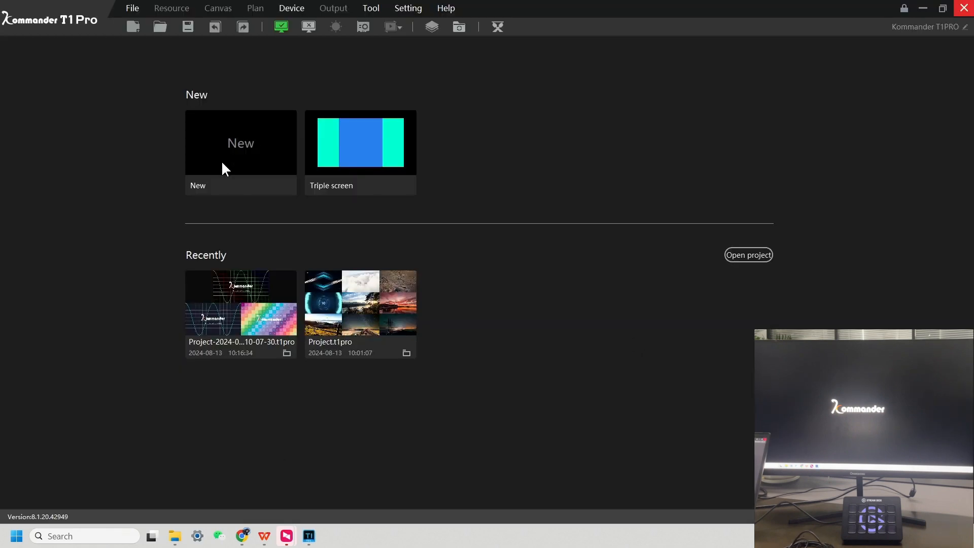
Create a blank project with Monitor1 at 1920×1080 as its output.
{"action": "left_click", "coordinate": [240, 142]}
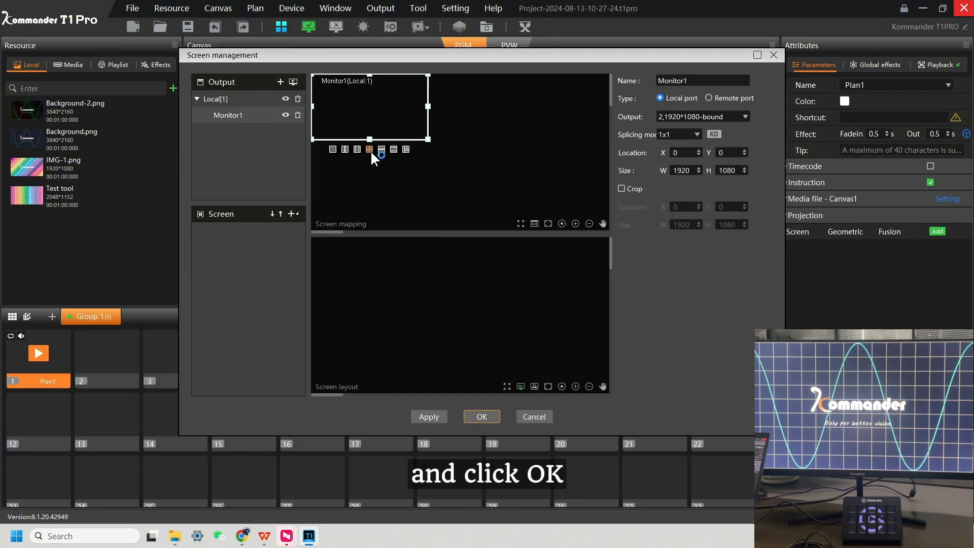
{"action": "left_click", "coordinate": [480, 416]}
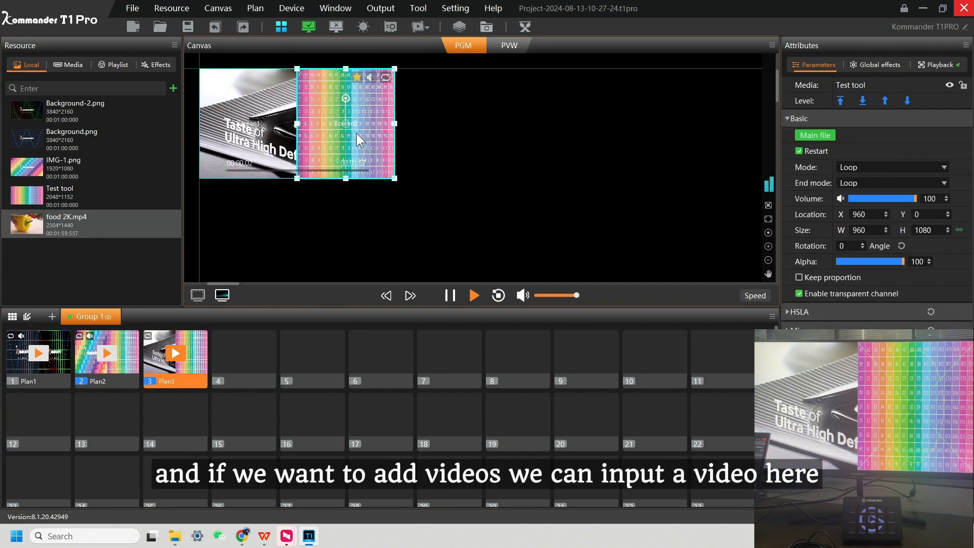
Select the test pattern layer and move the exm.pptx slideshow up one page.
{"action": "left_click", "coordinate": [522, 295]}
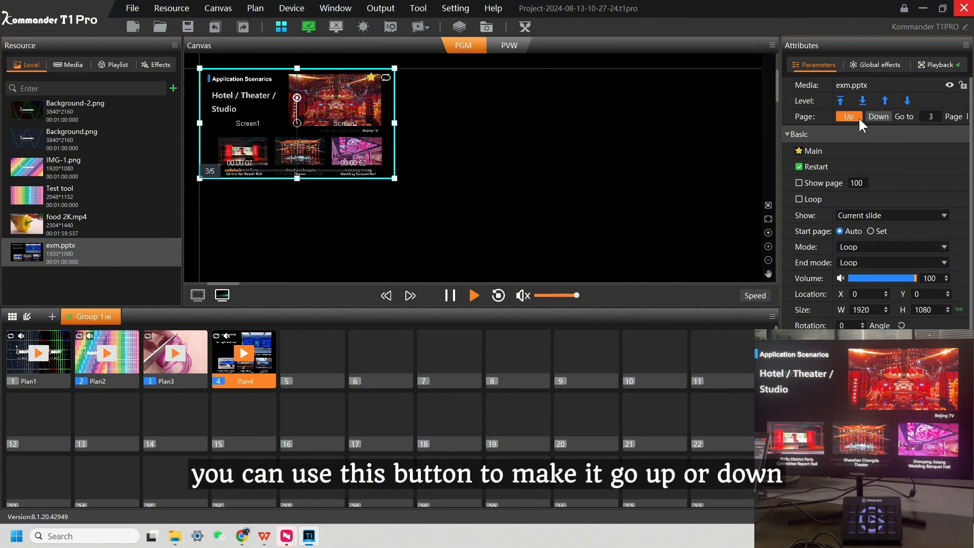
{"action": "left_click", "coordinate": [877, 116]}
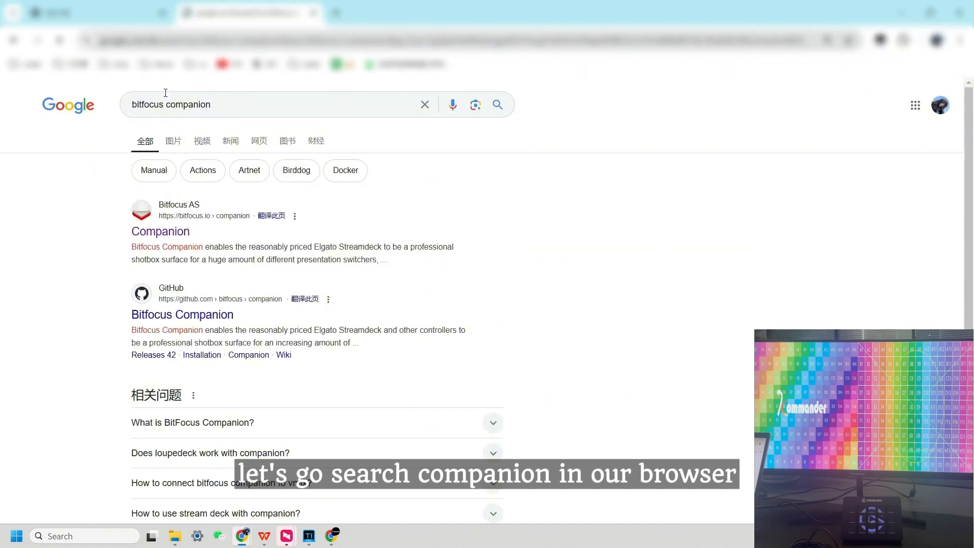
Reach the Bitfocus Companion site and sign in to the Bitfocus user area.
{"action": "left_click", "coordinate": [161, 232]}
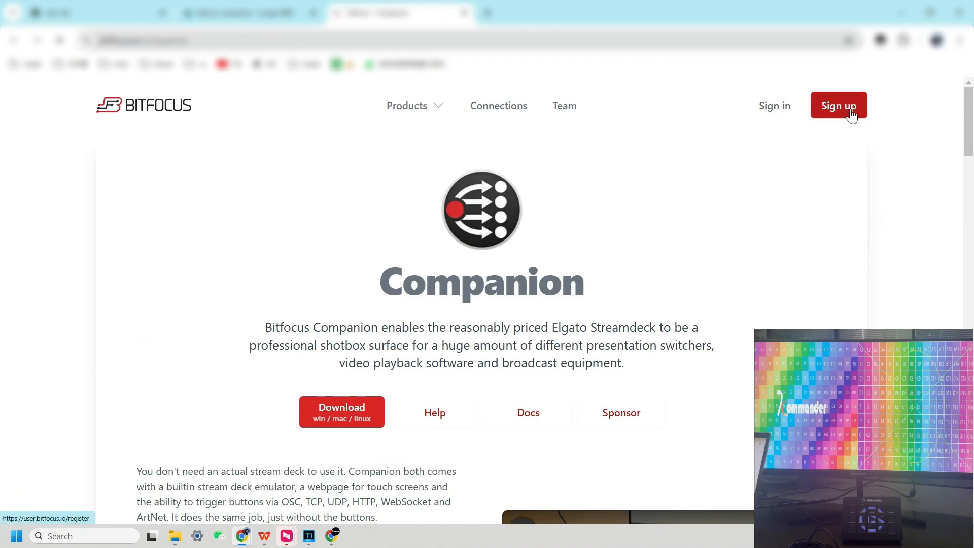
{"action": "left_click", "coordinate": [838, 106]}
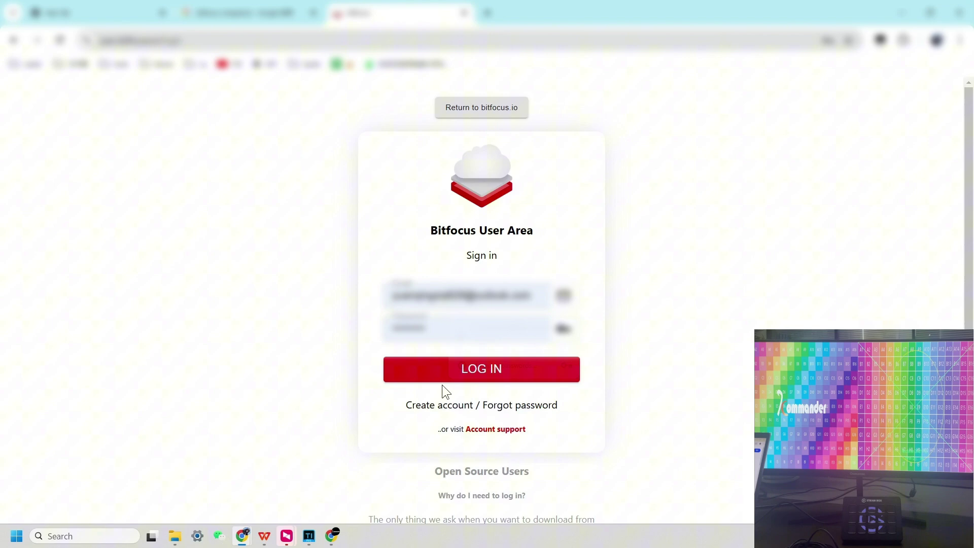
{"action": "left_click", "coordinate": [481, 370]}
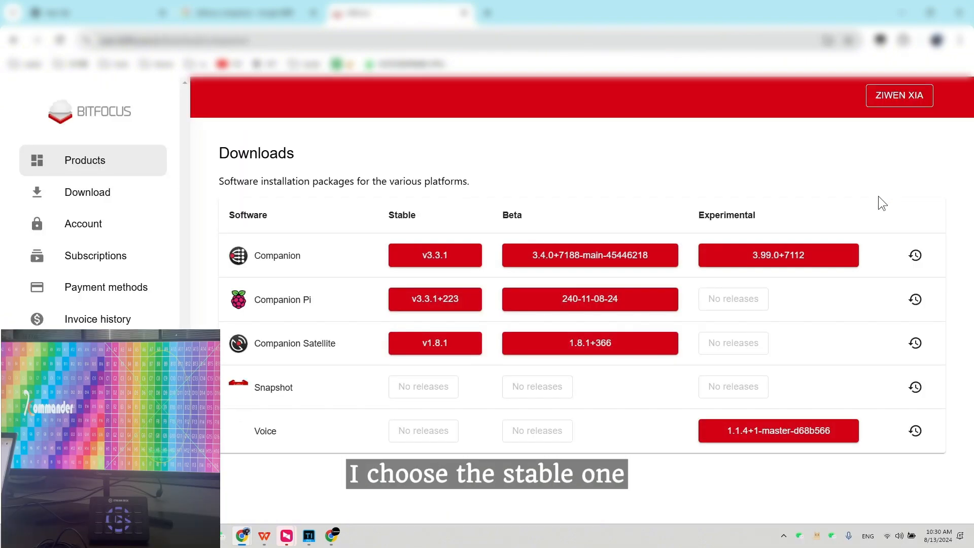
Download the Windows build of stable Companion v3.3.1.
{"action": "left_click", "coordinate": [434, 256]}
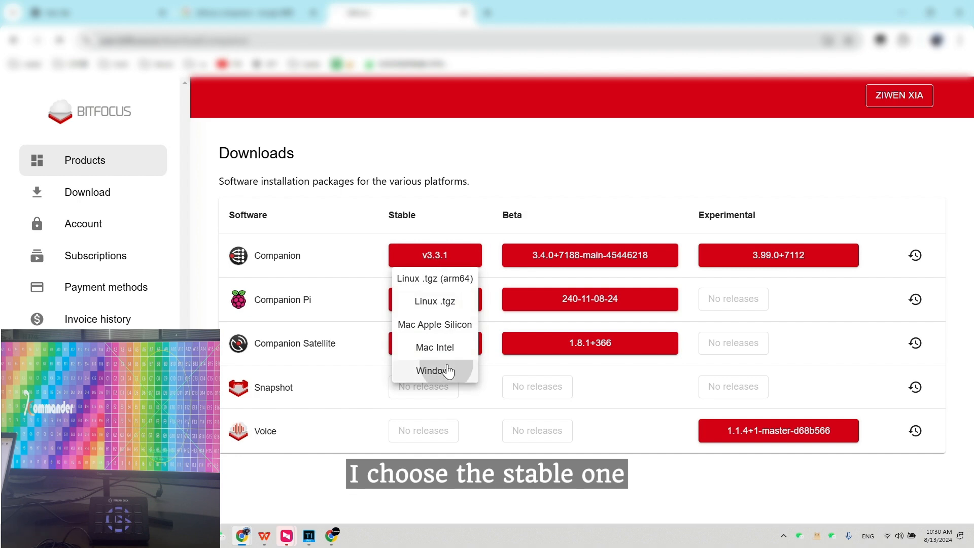
{"action": "left_click", "coordinate": [434, 370]}
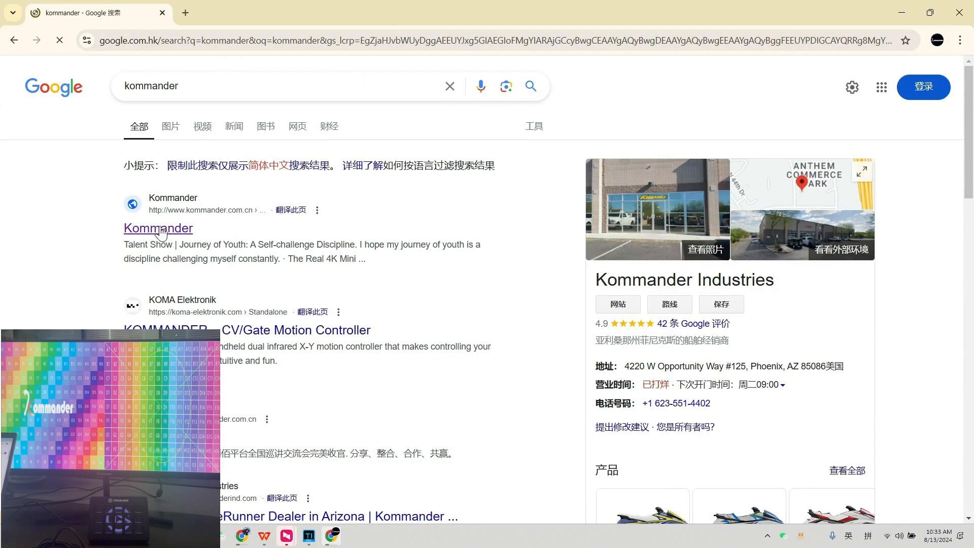
Download the Bitfocus Companion package from kommander.com.cn's File Download page.
{"action": "left_click", "coordinate": [157, 228]}
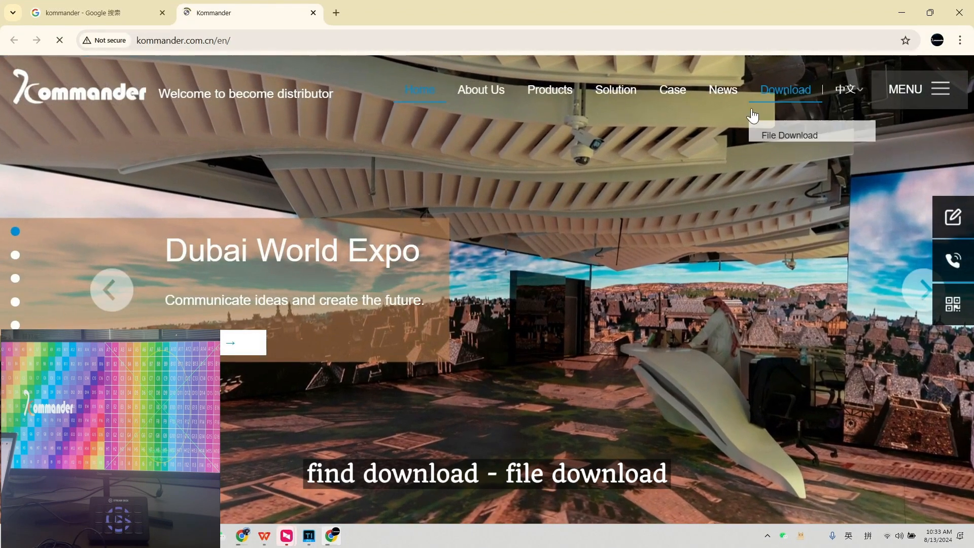
{"action": "left_click", "coordinate": [789, 135]}
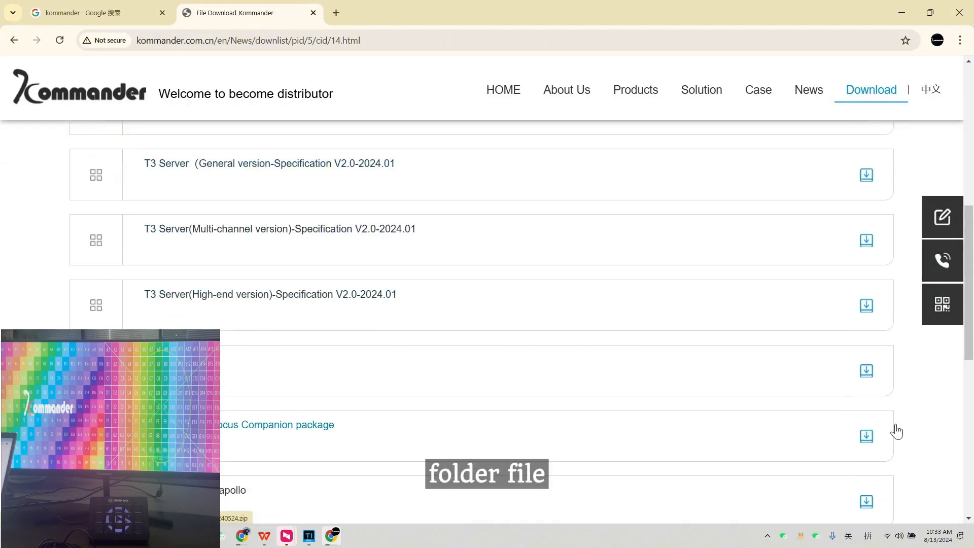
{"action": "left_click", "coordinate": [914, 41]}
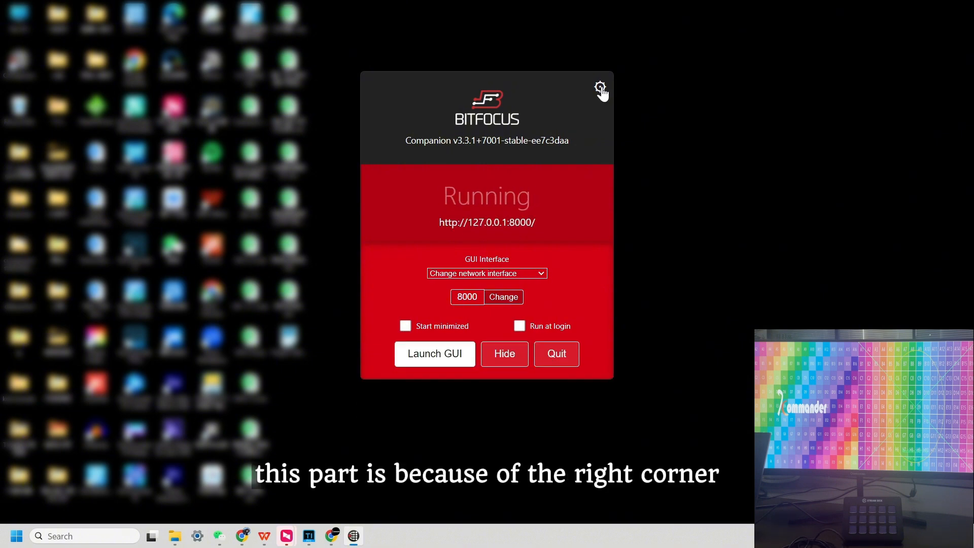
Set the developer modules path to the unzipped kommander-bitfocus-companion folder.
{"action": "left_click", "coordinate": [600, 87]}
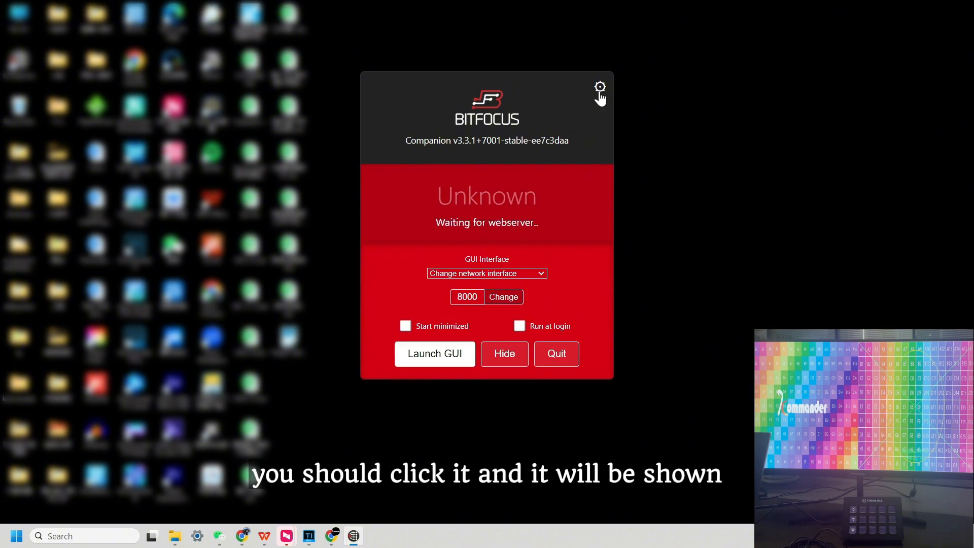
{"action": "left_click", "coordinate": [527, 361]}
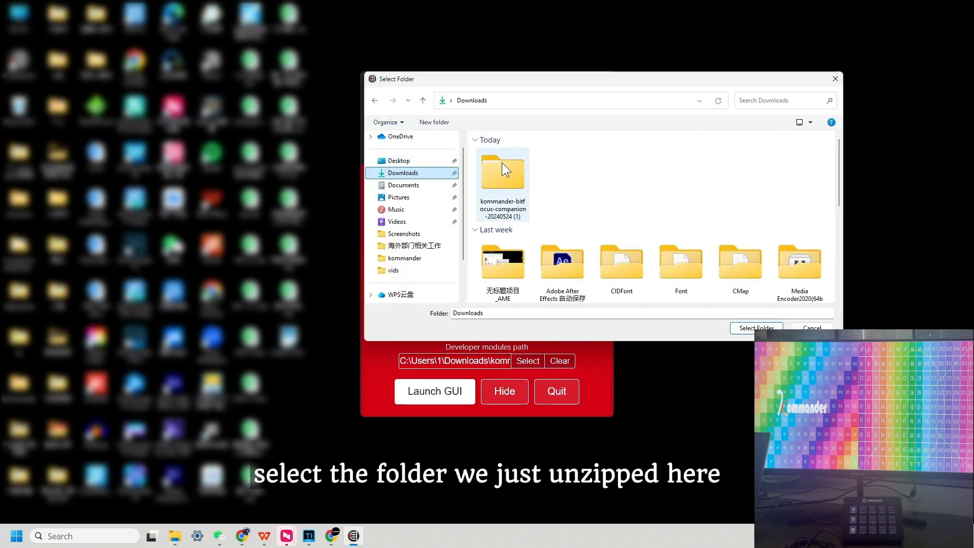
{"action": "double_click", "coordinate": [502, 170]}
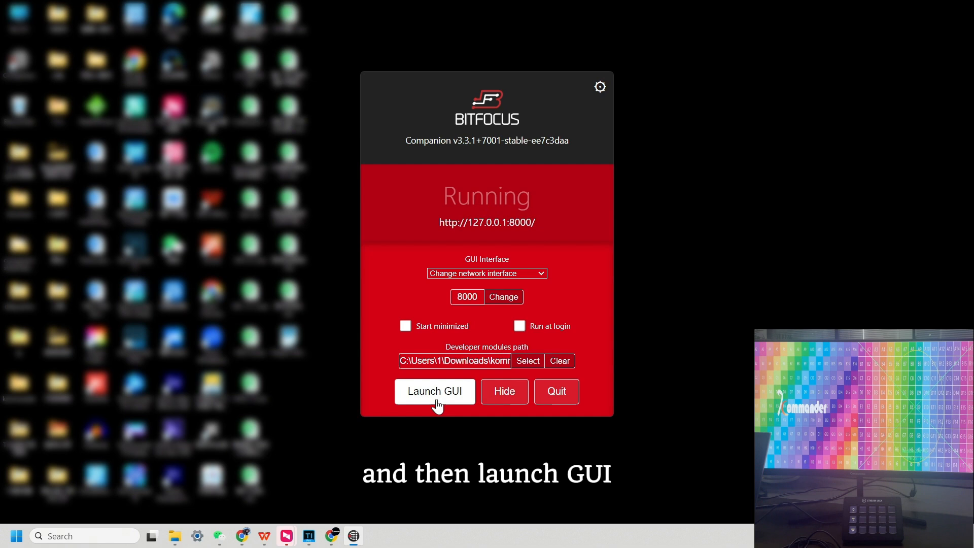
Add the Kommander connection from the Companion admin interface.
{"action": "left_click", "coordinate": [434, 392]}
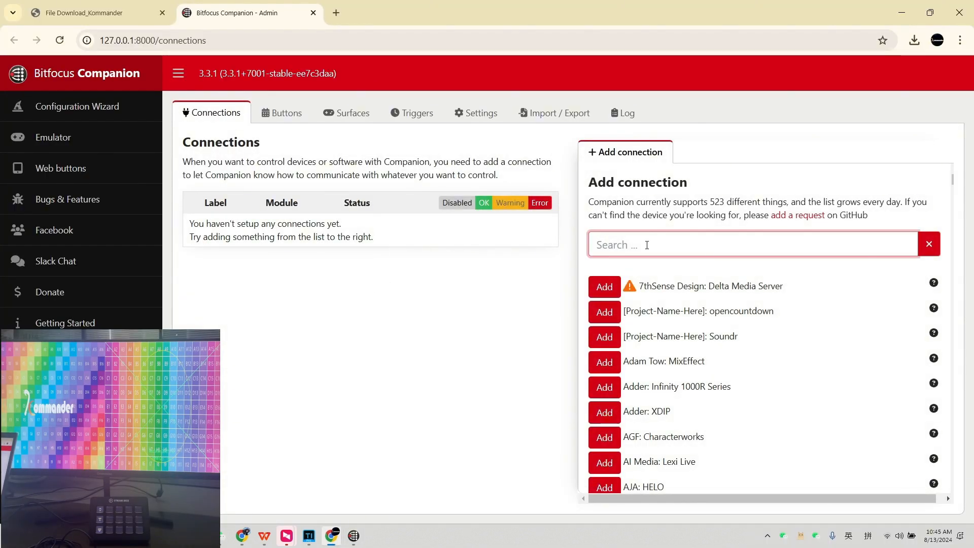
{"action": "type", "text": "kom"}
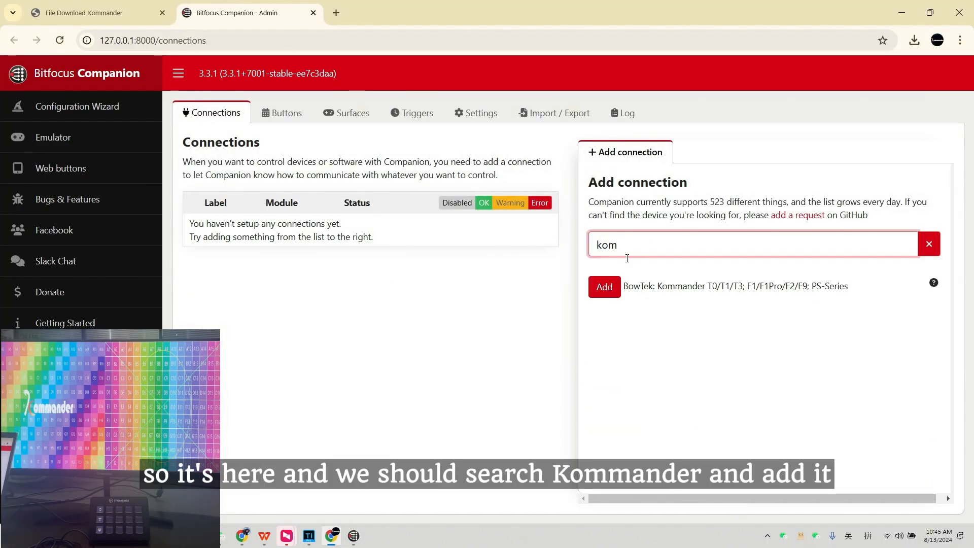
{"action": "left_click", "coordinate": [604, 286]}
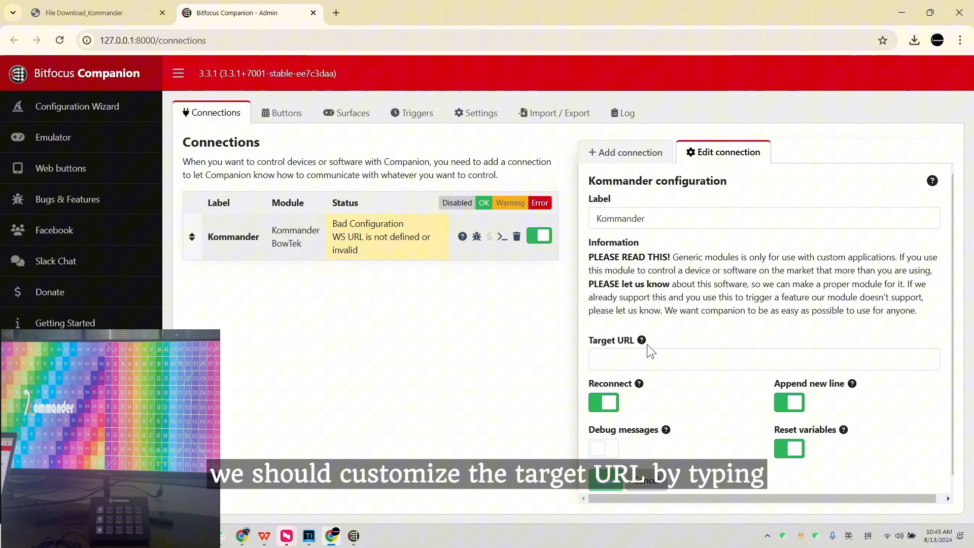
Set the connection's Target URL to ws://...168.1...:1702 so its status turns OK.
{"action": "type", "text": "ws://192."}
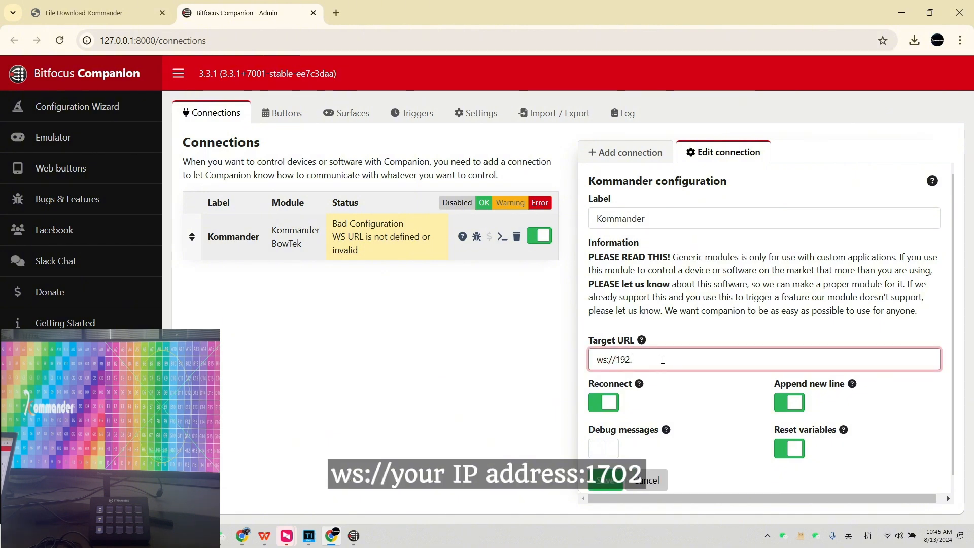
{"action": "type", "text": "168.1"}
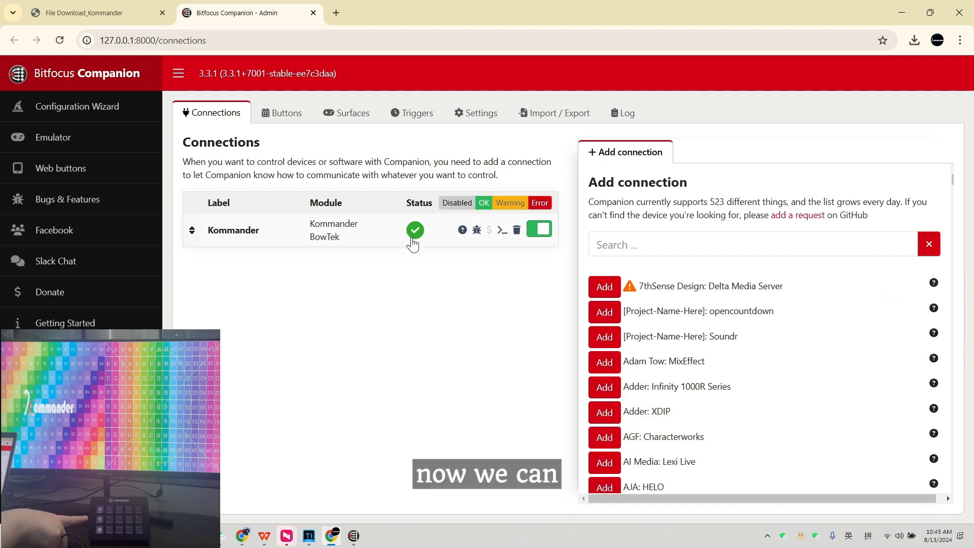
Give buttons 0/1 and 0/2 CallPlan actions labelled 'next plan' and 'previous plan', the latter at 14pt.
{"action": "left_click", "coordinate": [286, 113]}
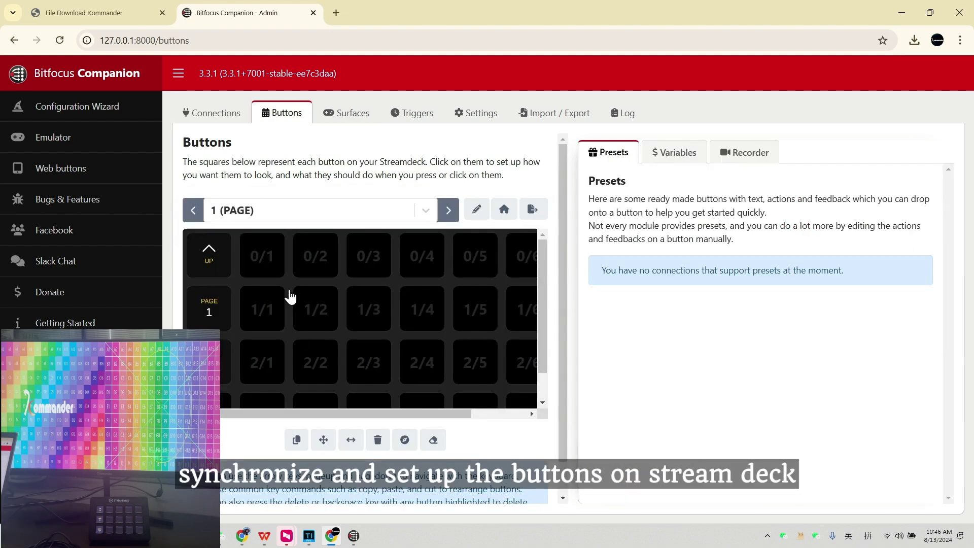
{"action": "left_click", "coordinate": [262, 255]}
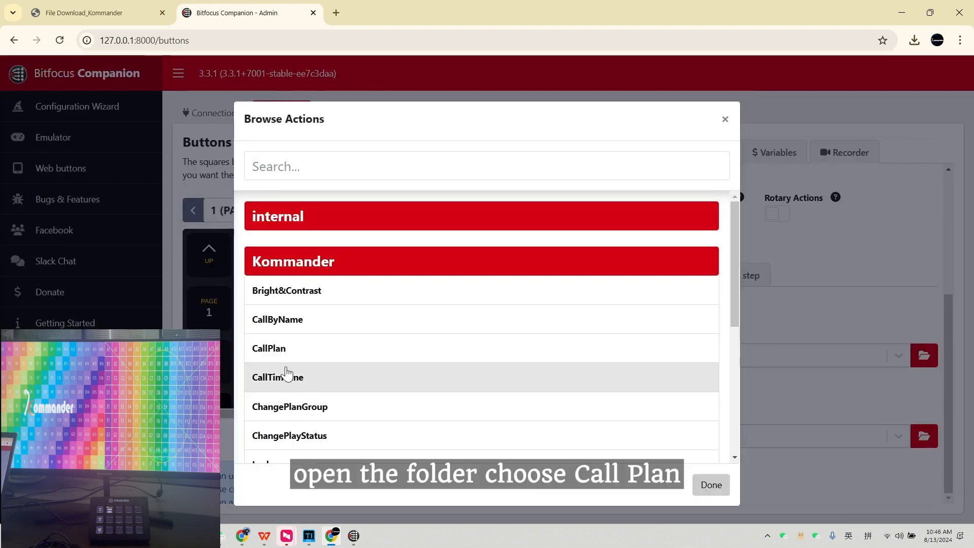
{"action": "left_click", "coordinate": [269, 348]}
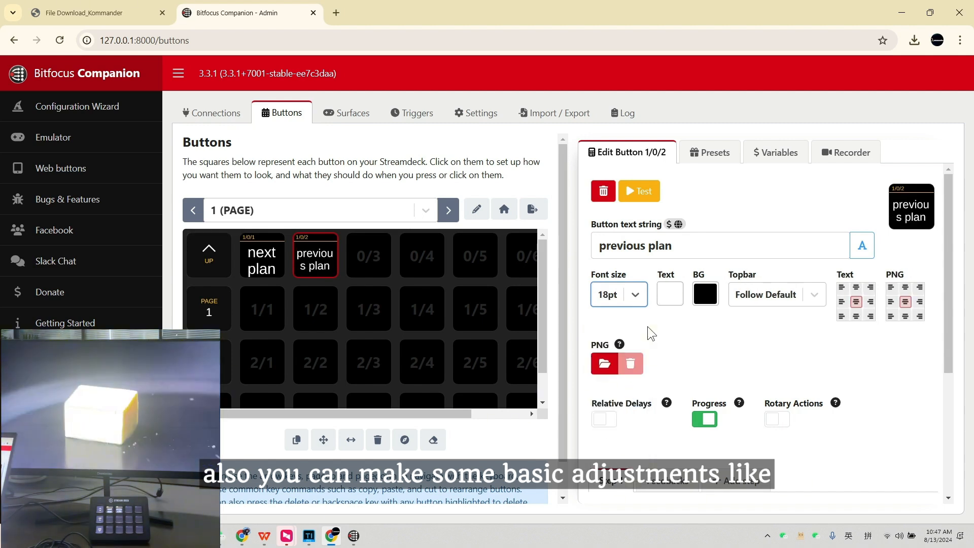
{"action": "left_click", "coordinate": [619, 294]}
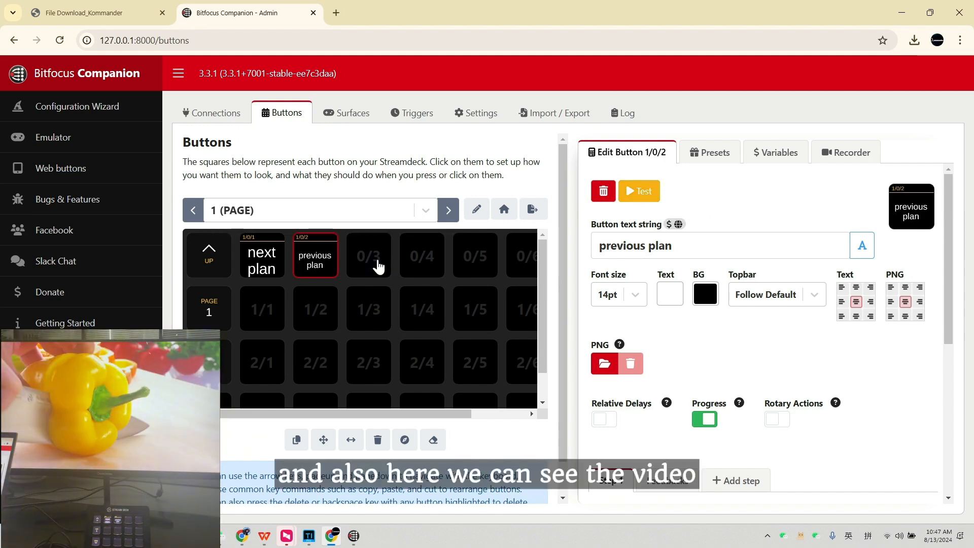
Label button 0/3 'pause' with ChangePlayStatus set to Pause, then move on to button 0/4.
{"action": "left_click", "coordinate": [369, 255]}
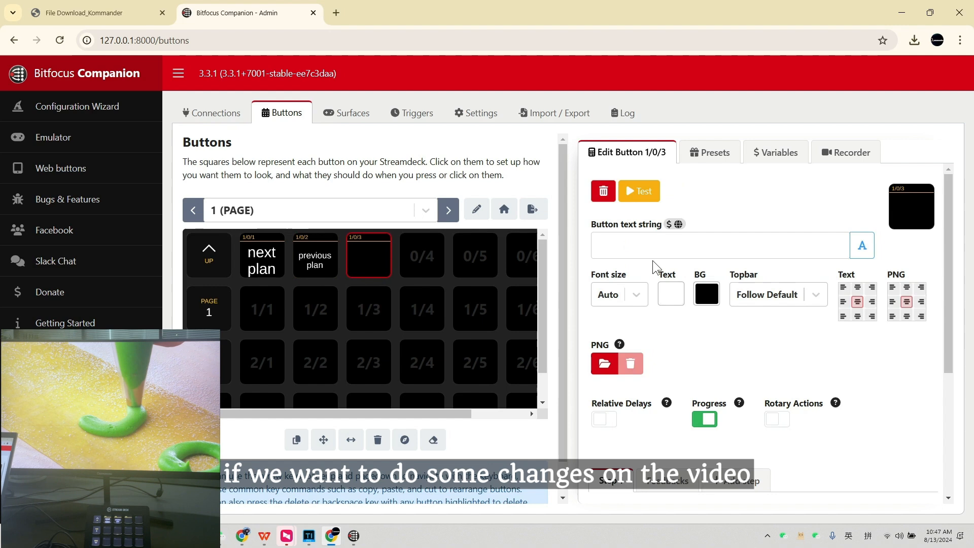
{"action": "type", "text": "pause"}
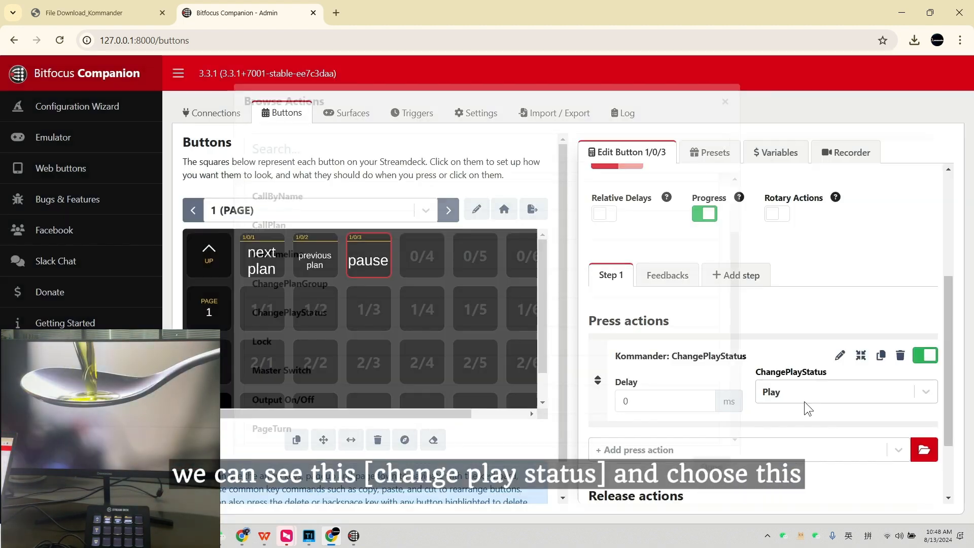
{"action": "left_click", "coordinate": [846, 391]}
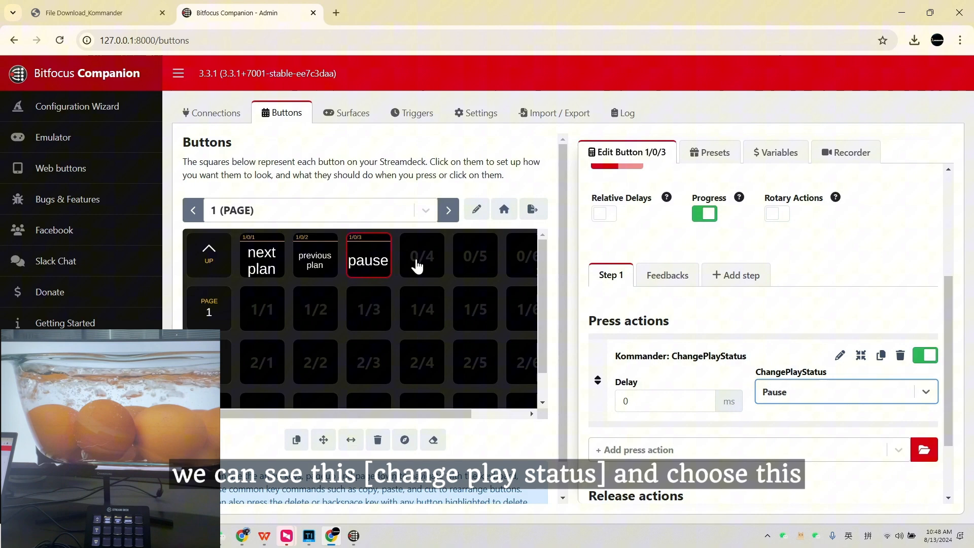
{"action": "left_click", "coordinate": [422, 256]}
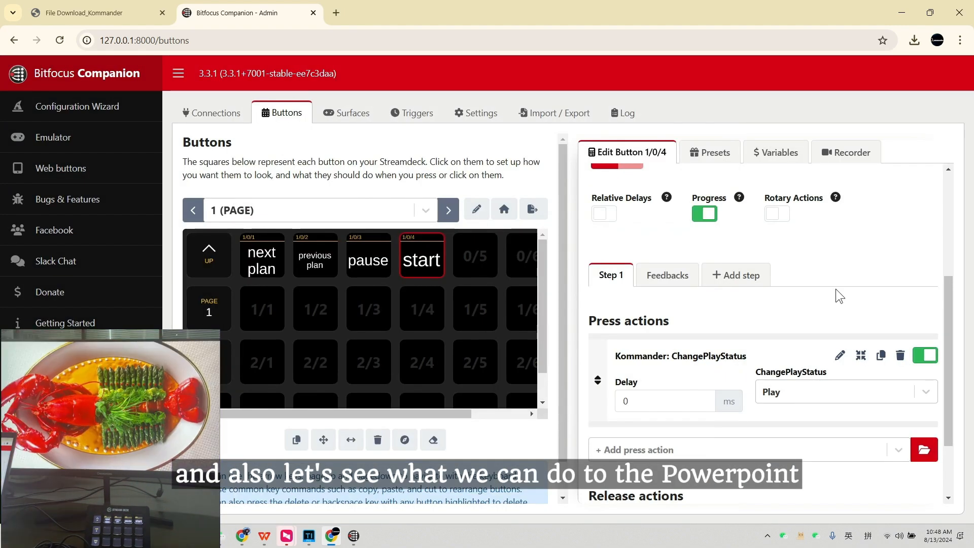
Label button 1/1 'next page' for the Kommander PageTurn action.
{"action": "left_click", "coordinate": [262, 308]}
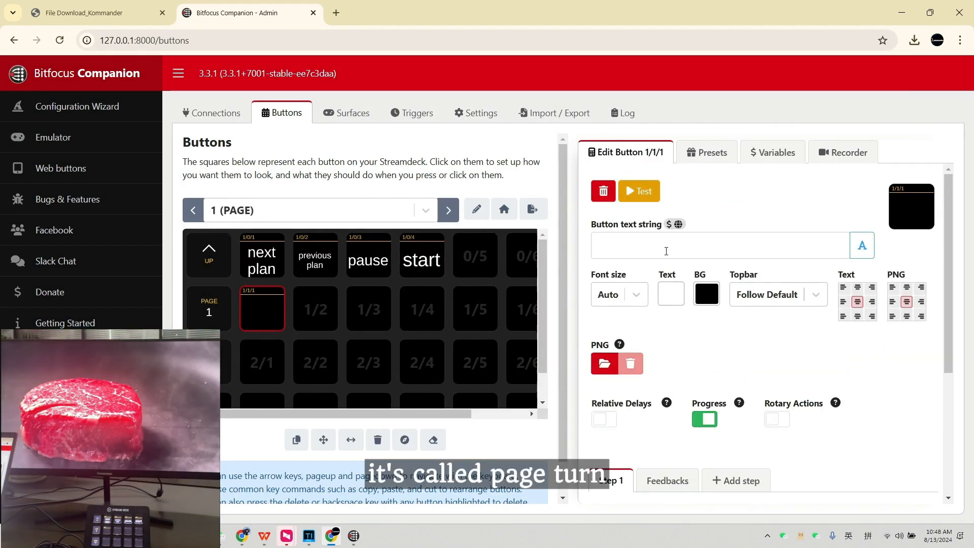
{"action": "type", "text": "next page"}
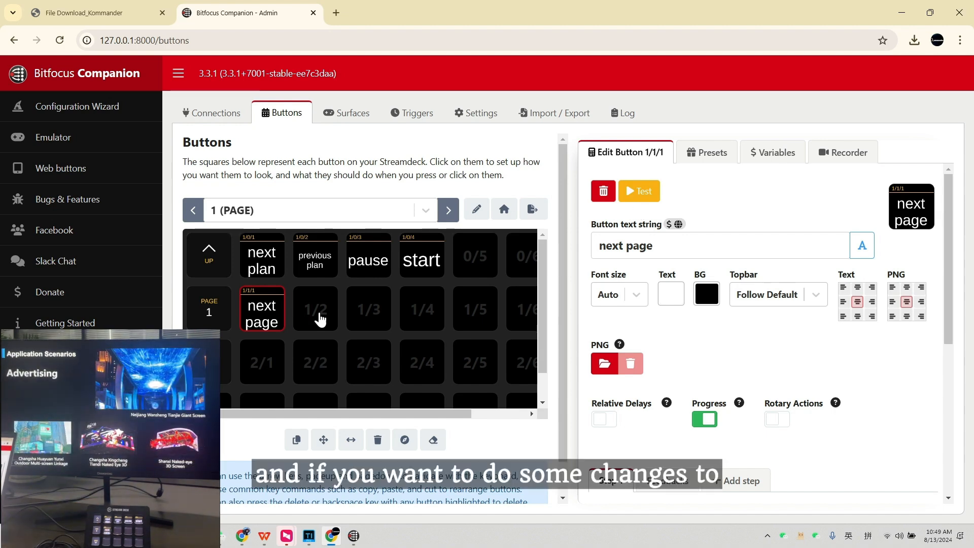
Label button 1/2 'output' for the Kommander Output On/Off action, then select button 1/3.
{"action": "left_click", "coordinate": [314, 308]}
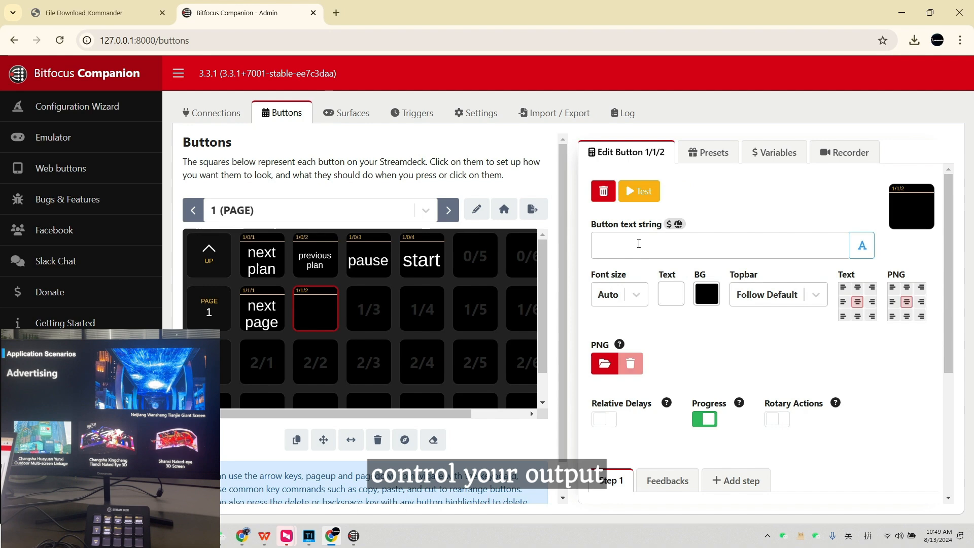
{"action": "type", "text": "output"}
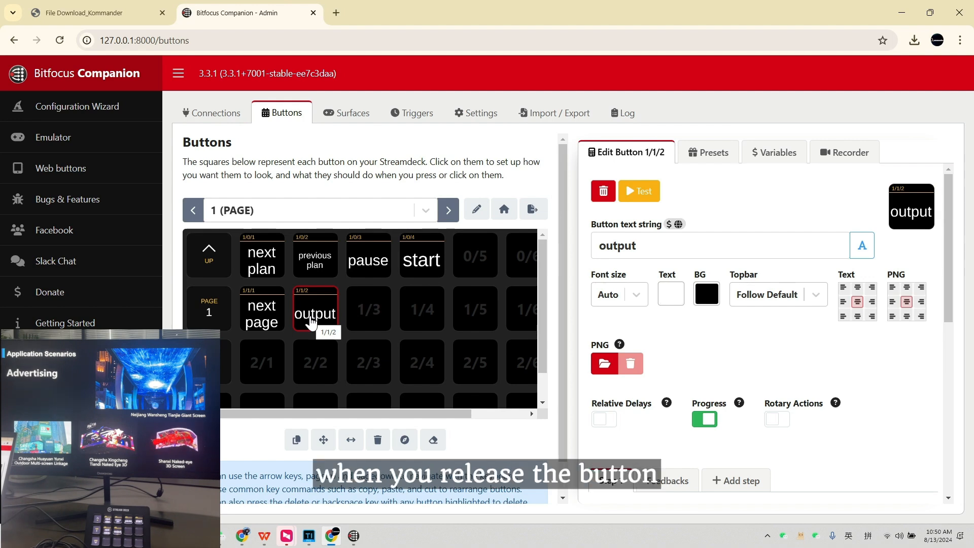
{"action": "left_click", "coordinate": [368, 308]}
{"action": "type", "text": "brightness"}
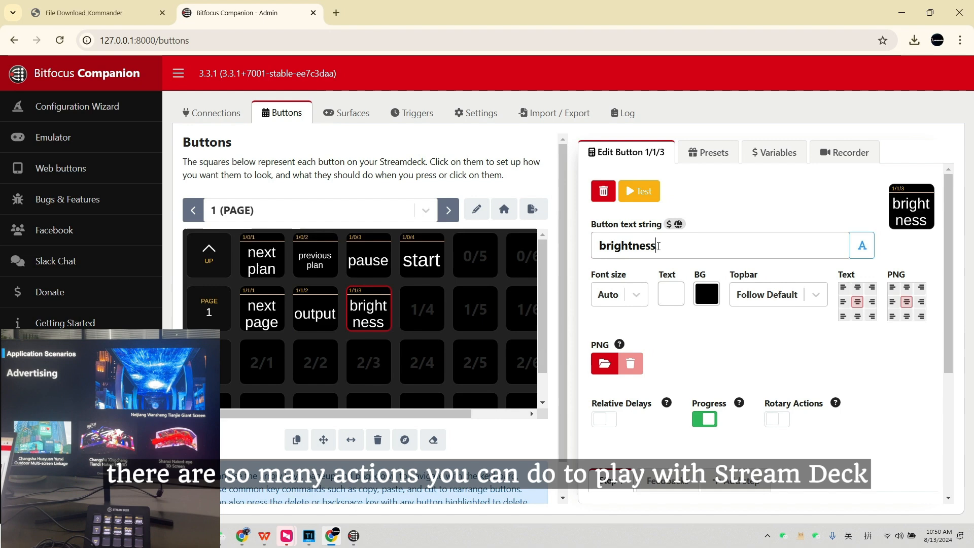
Add a Kommander Bright&Contrast press action to the 'brightness' button, set to Brightness-.
{"action": "scroll", "scroll_direction": "down", "scroll_amount": 3}
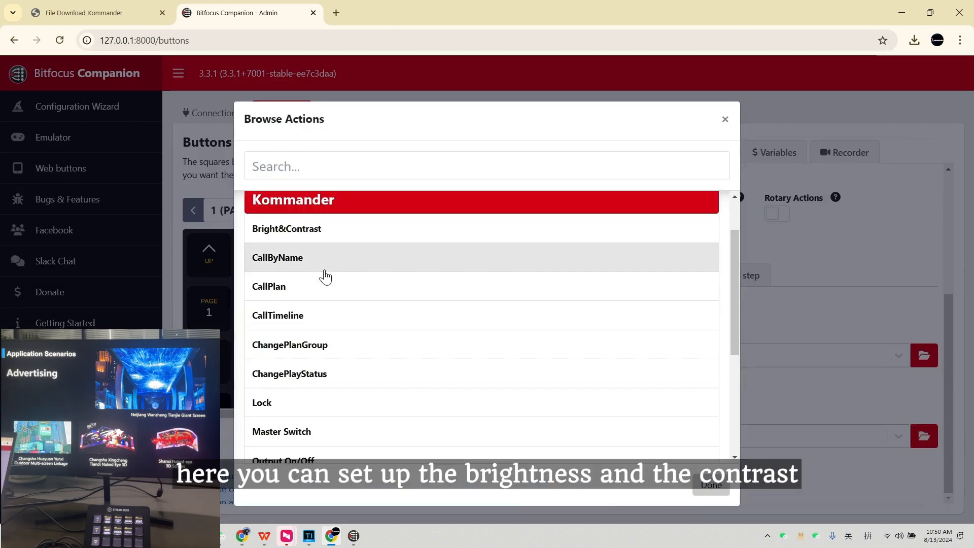
{"action": "left_click", "coordinate": [286, 229]}
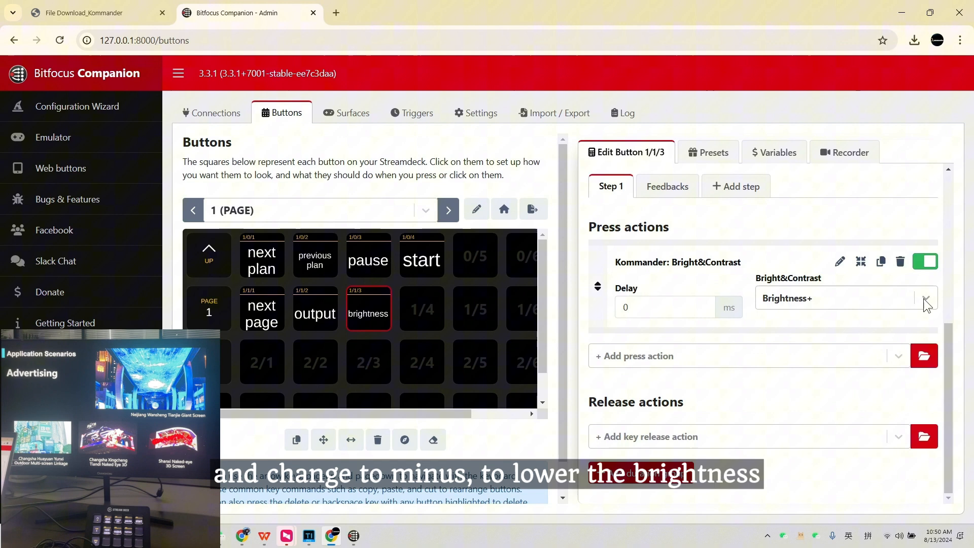
{"action": "left_click", "coordinate": [925, 298]}
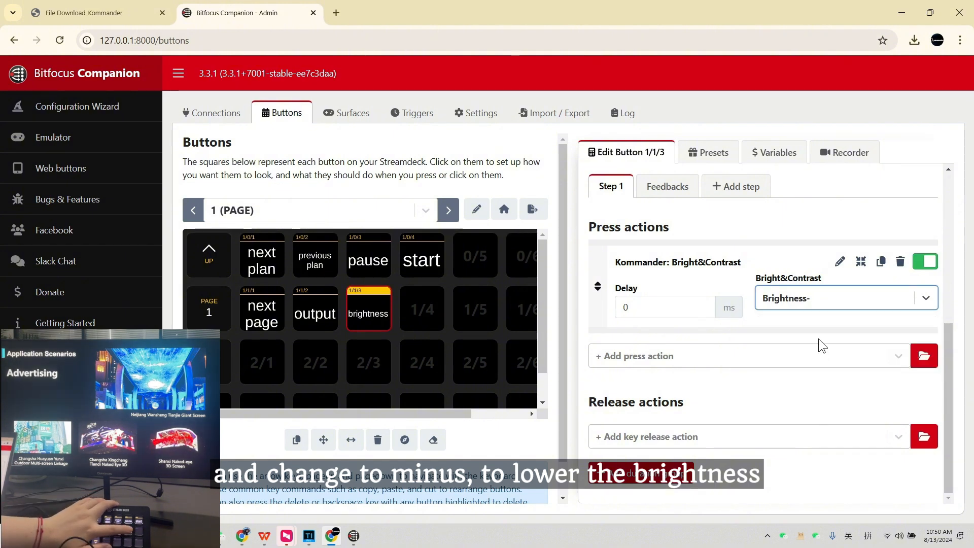